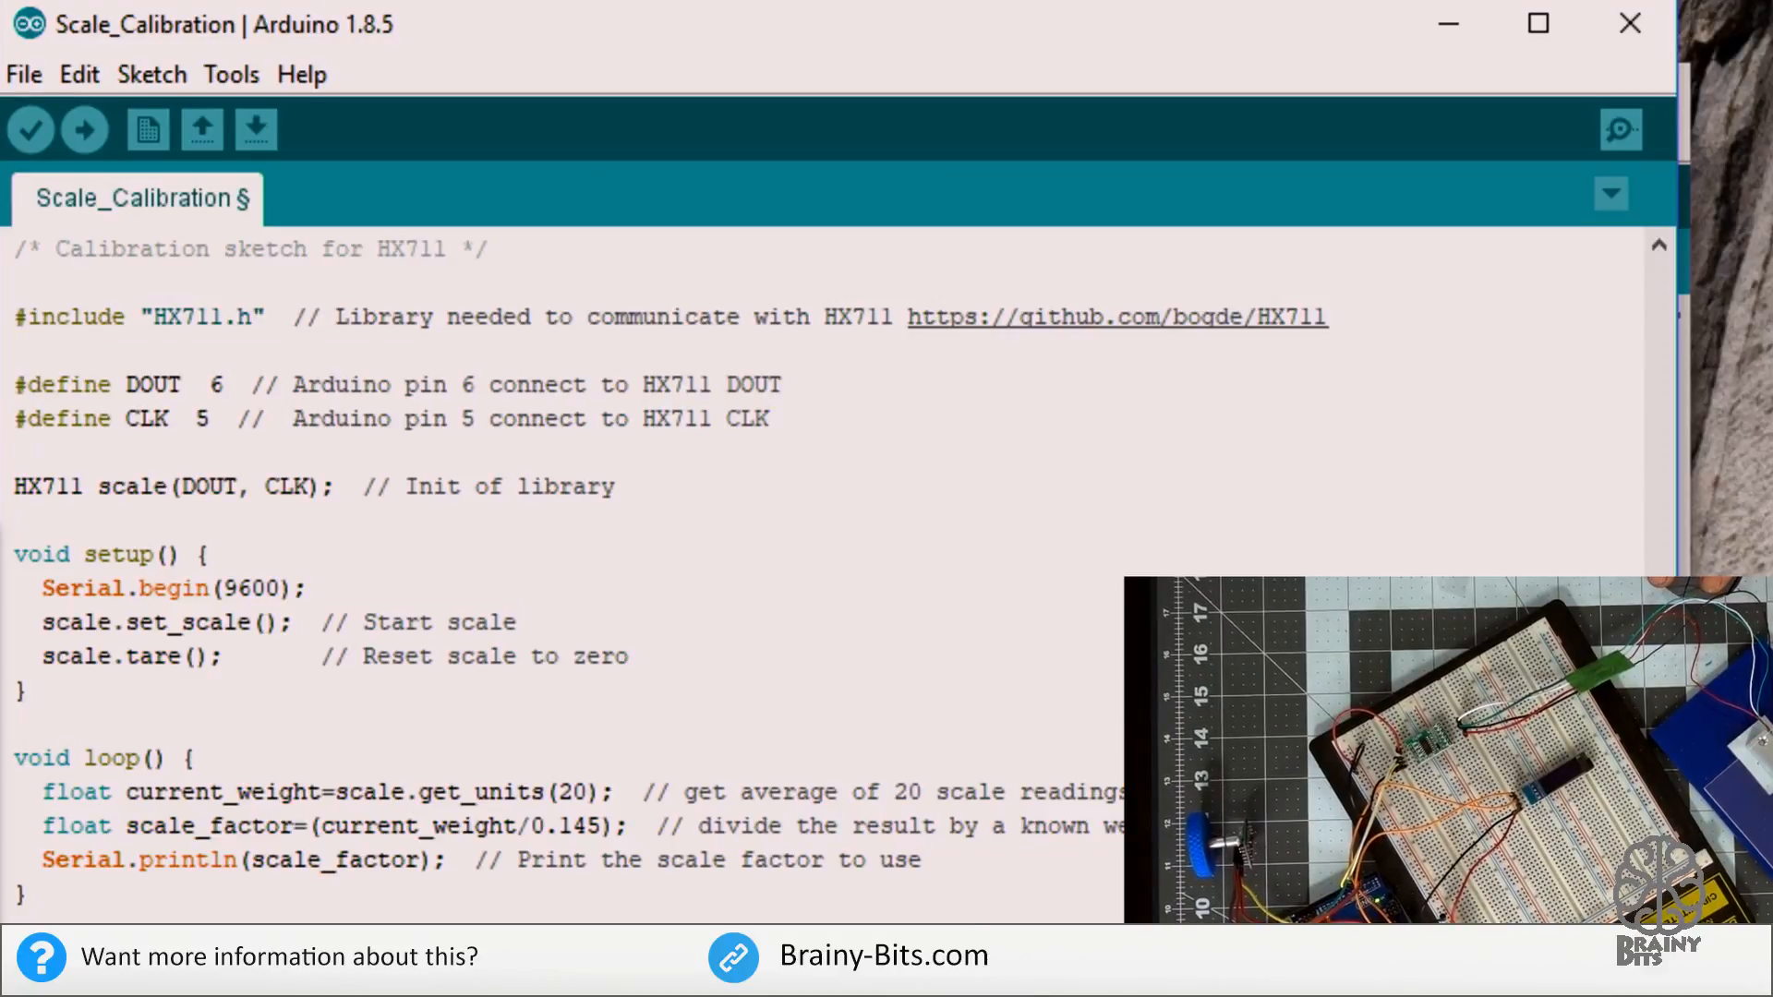
- Highlight the current_weight and scale_factor variables in the sketch, then clear the highlight
{"action": "double_click", "coordinate": [205, 316]}
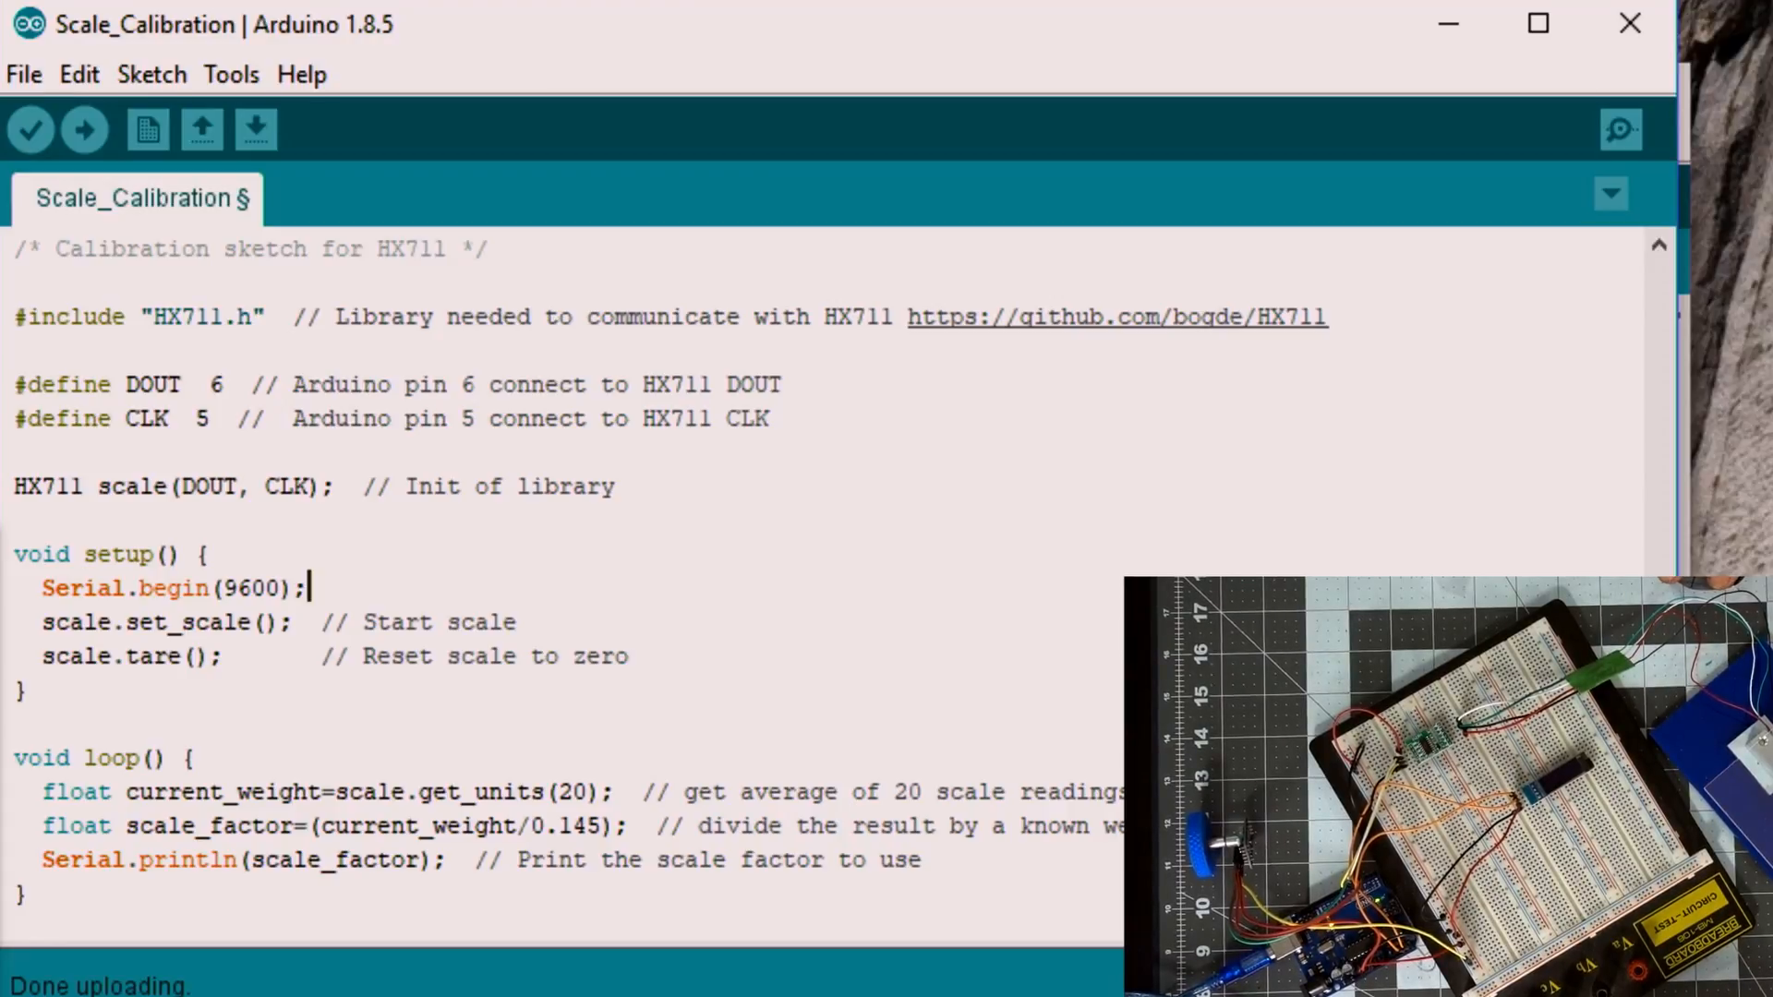
{"action": "double_click", "coordinate": [222, 793]}
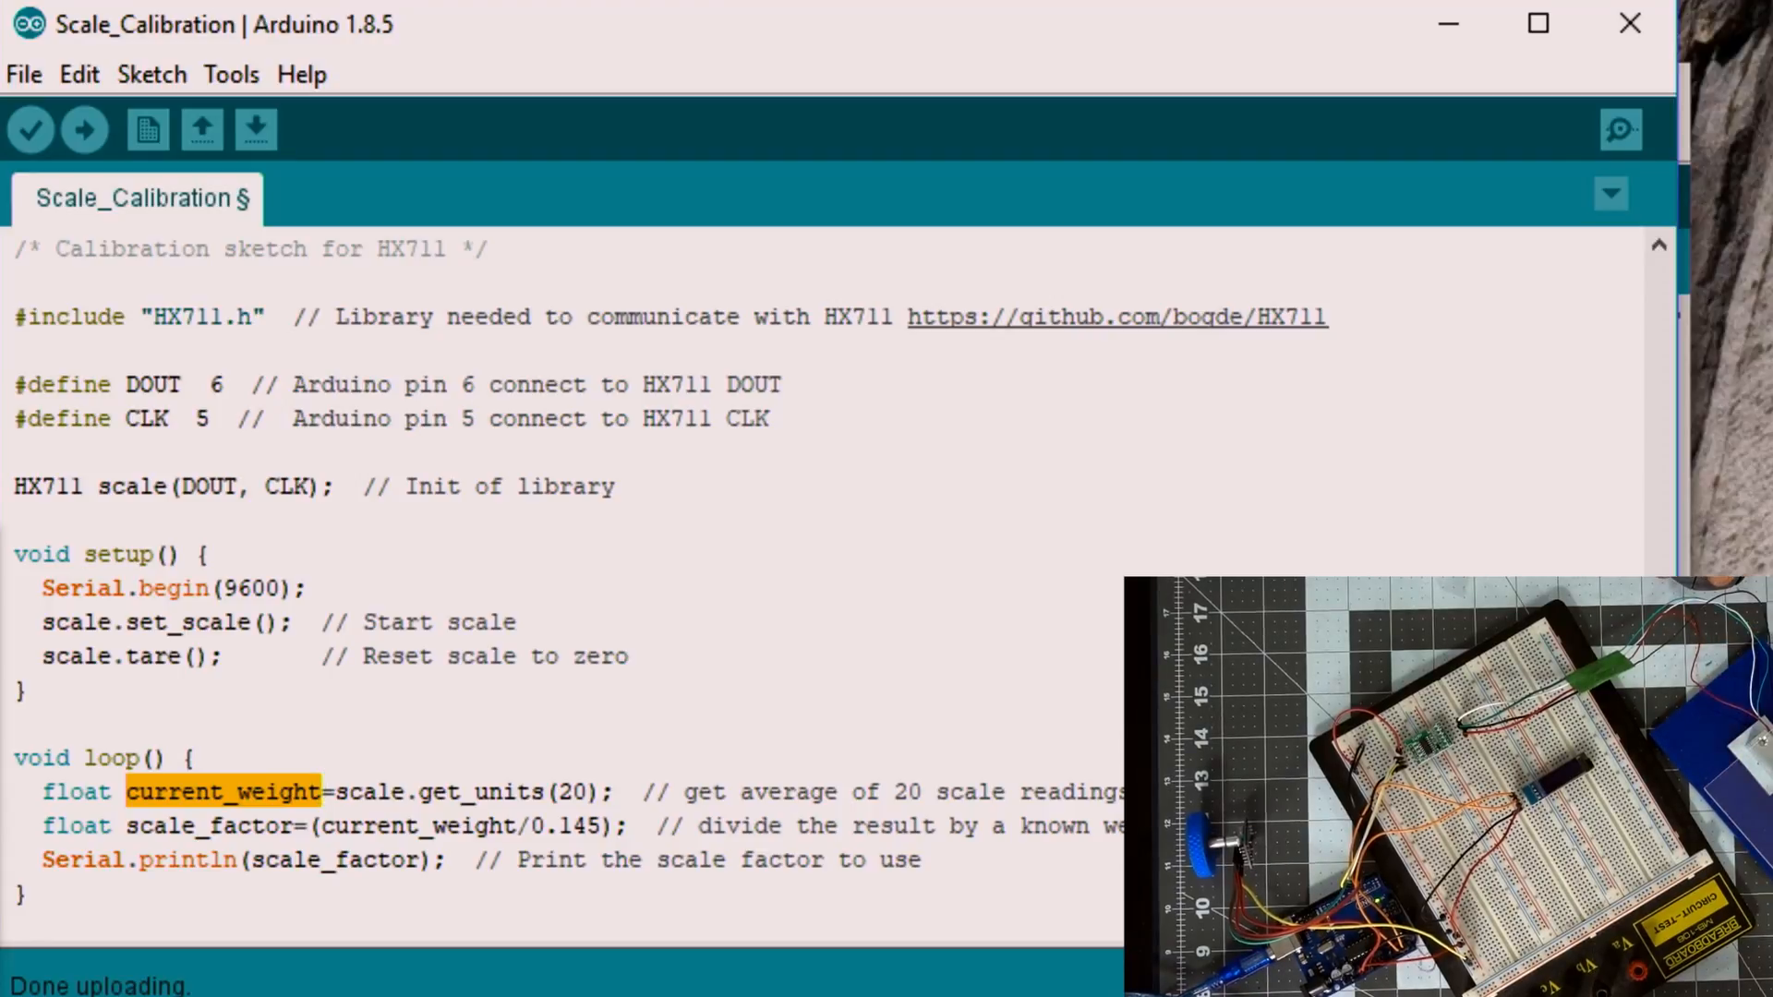
{"action": "double_click", "coordinate": [207, 826]}
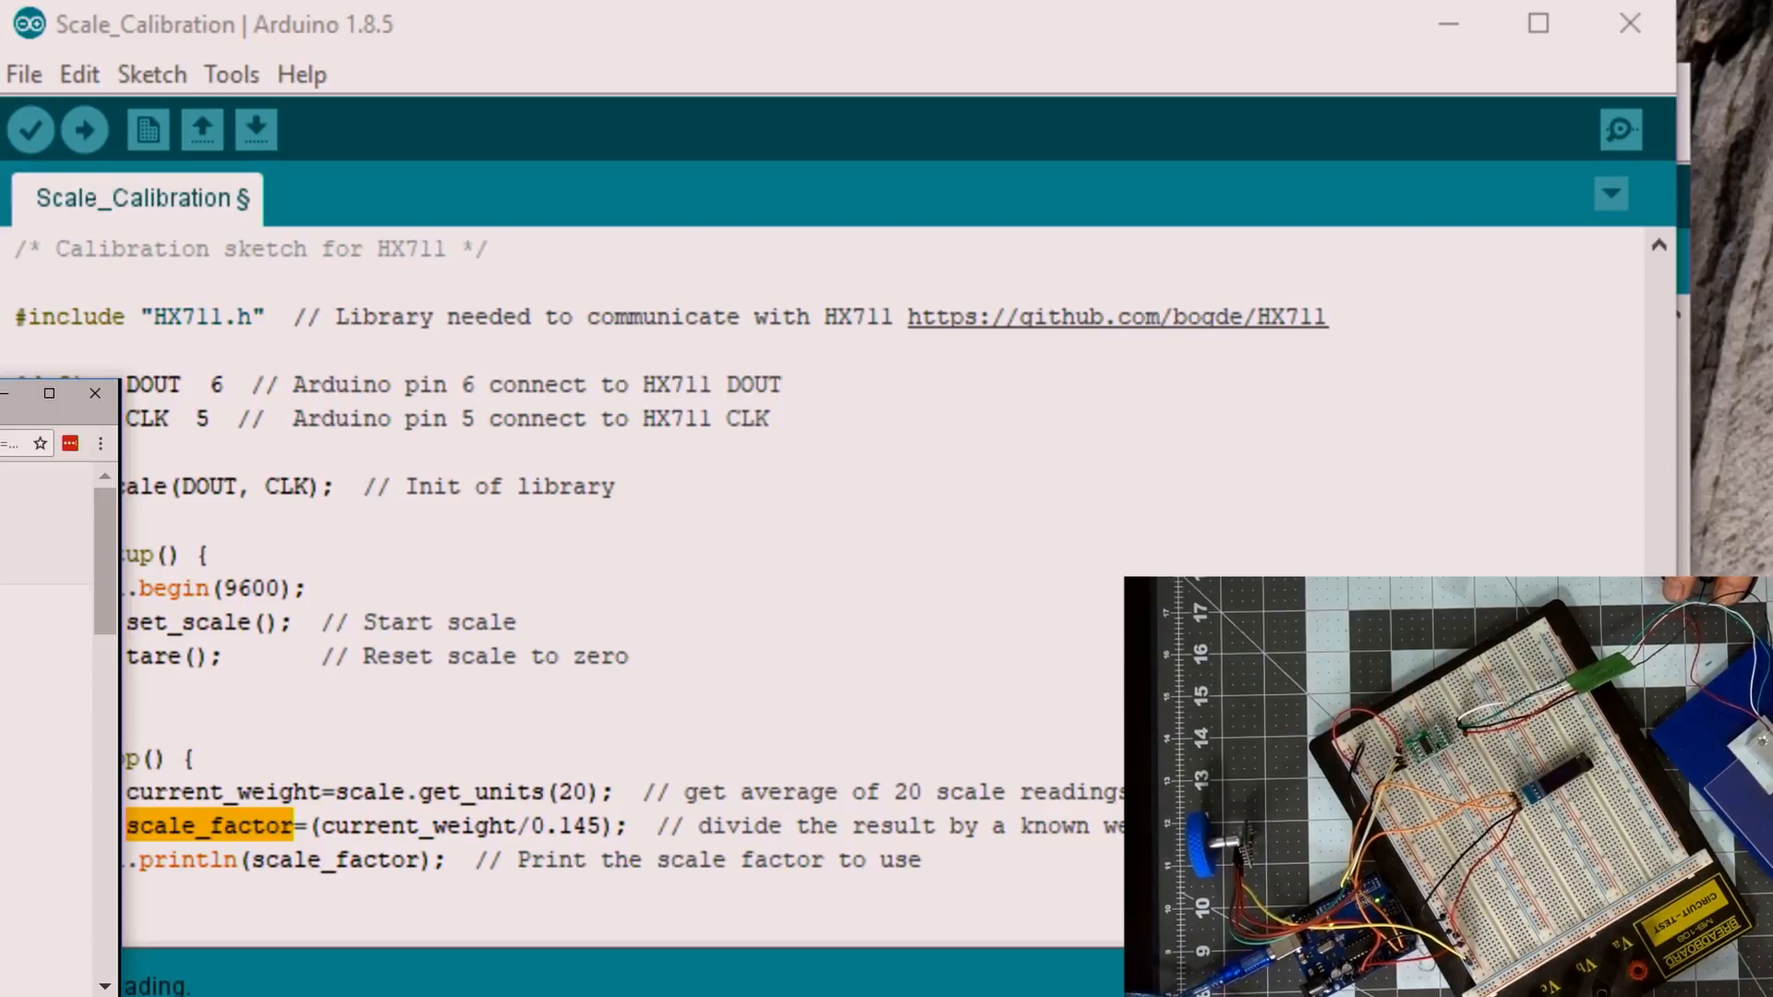
{"action": "double_click", "coordinate": [418, 827]}
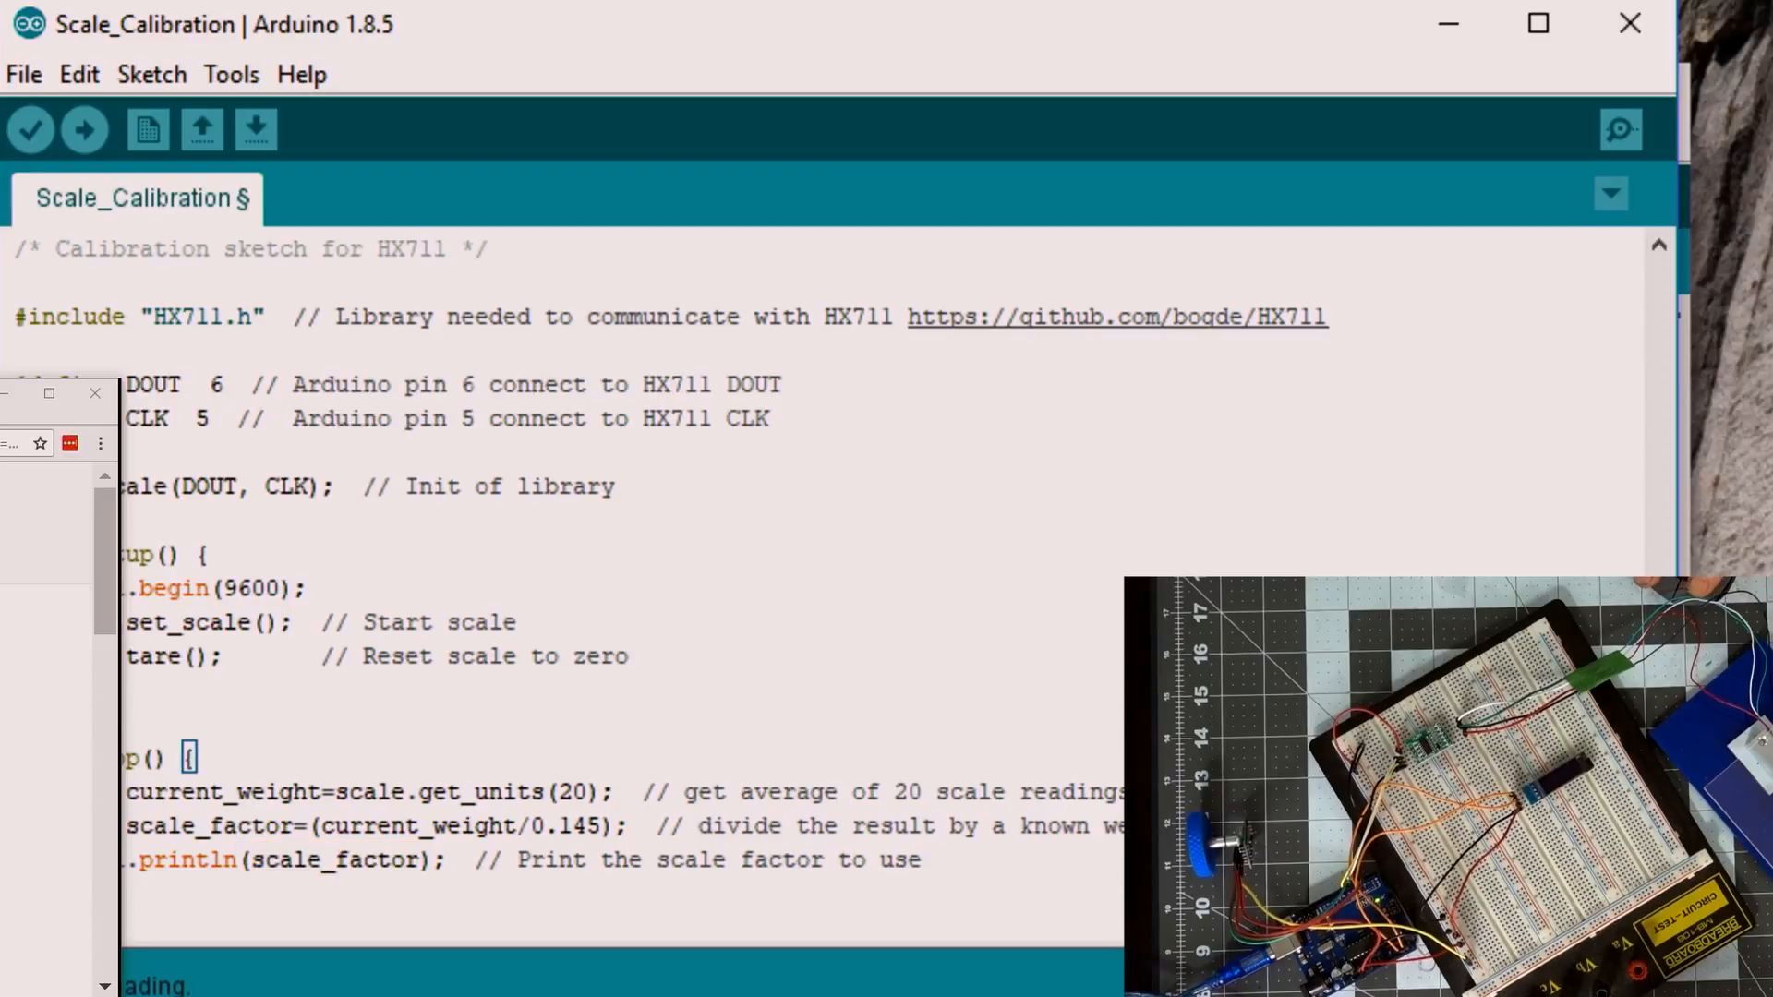
{"action": "left_click", "coordinate": [1616, 127]}
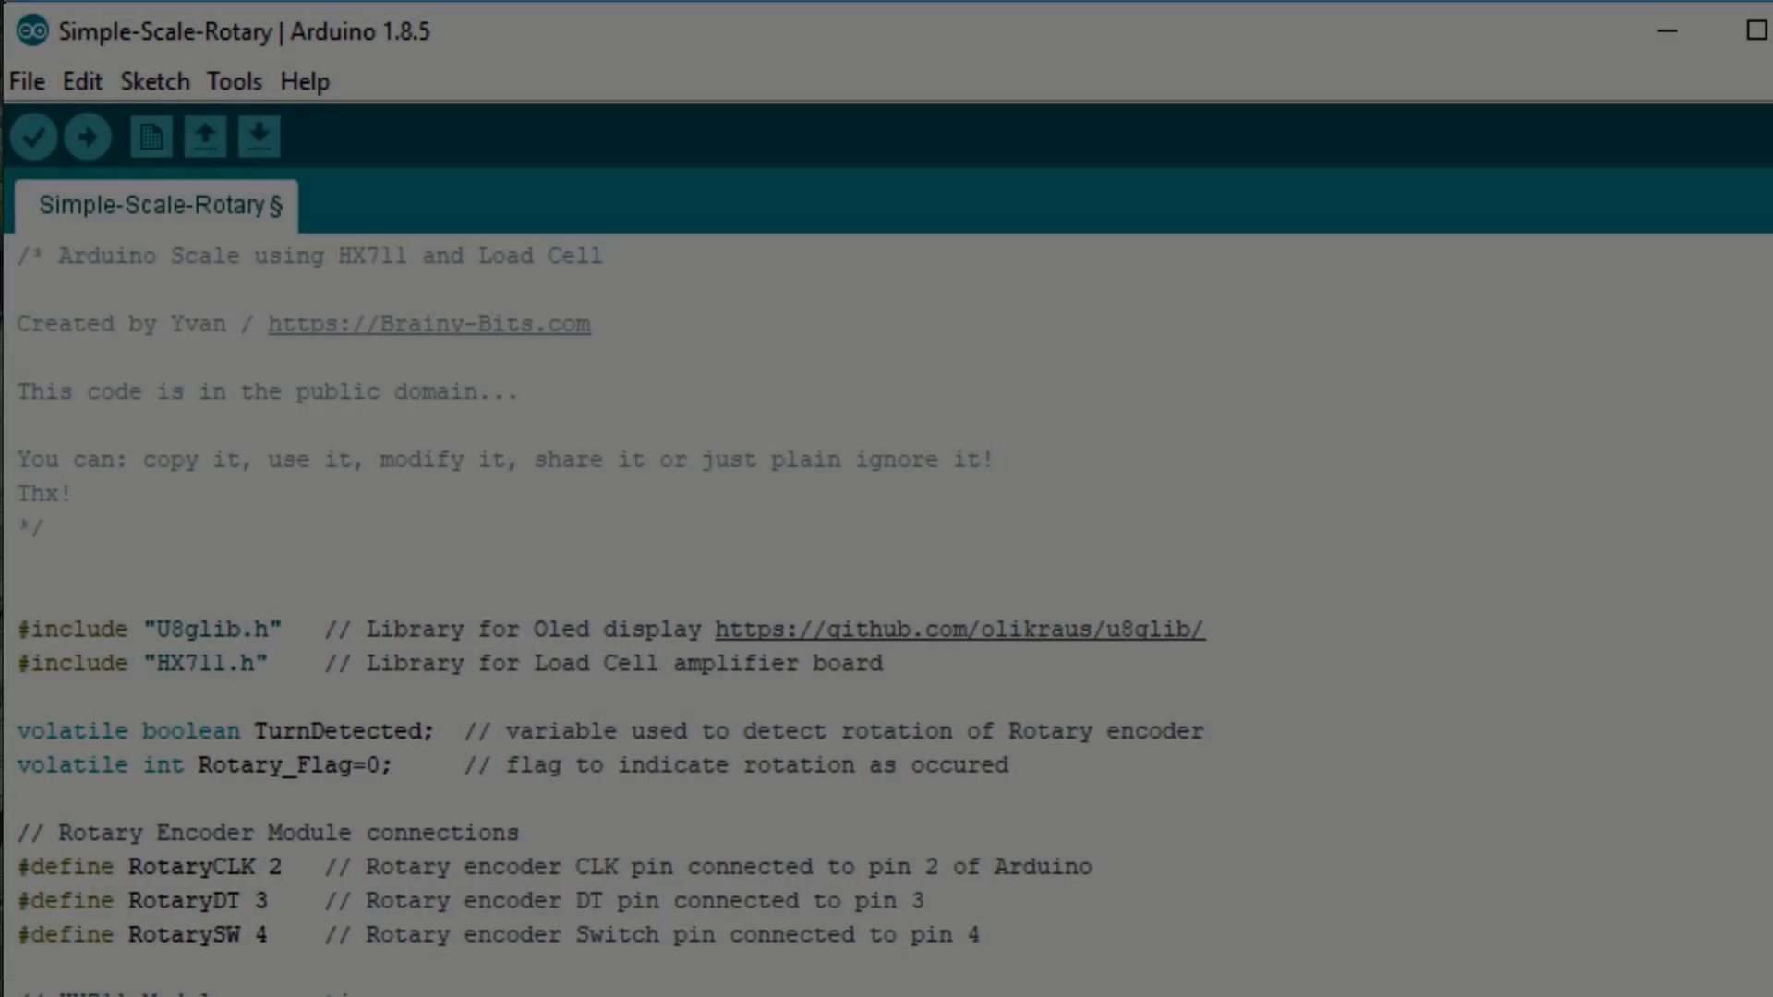
- Scroll down to the tare_scale function containing set_scale(-1073000)
{"action": "scroll", "scroll_direction": "down", "scroll_amount": 3}
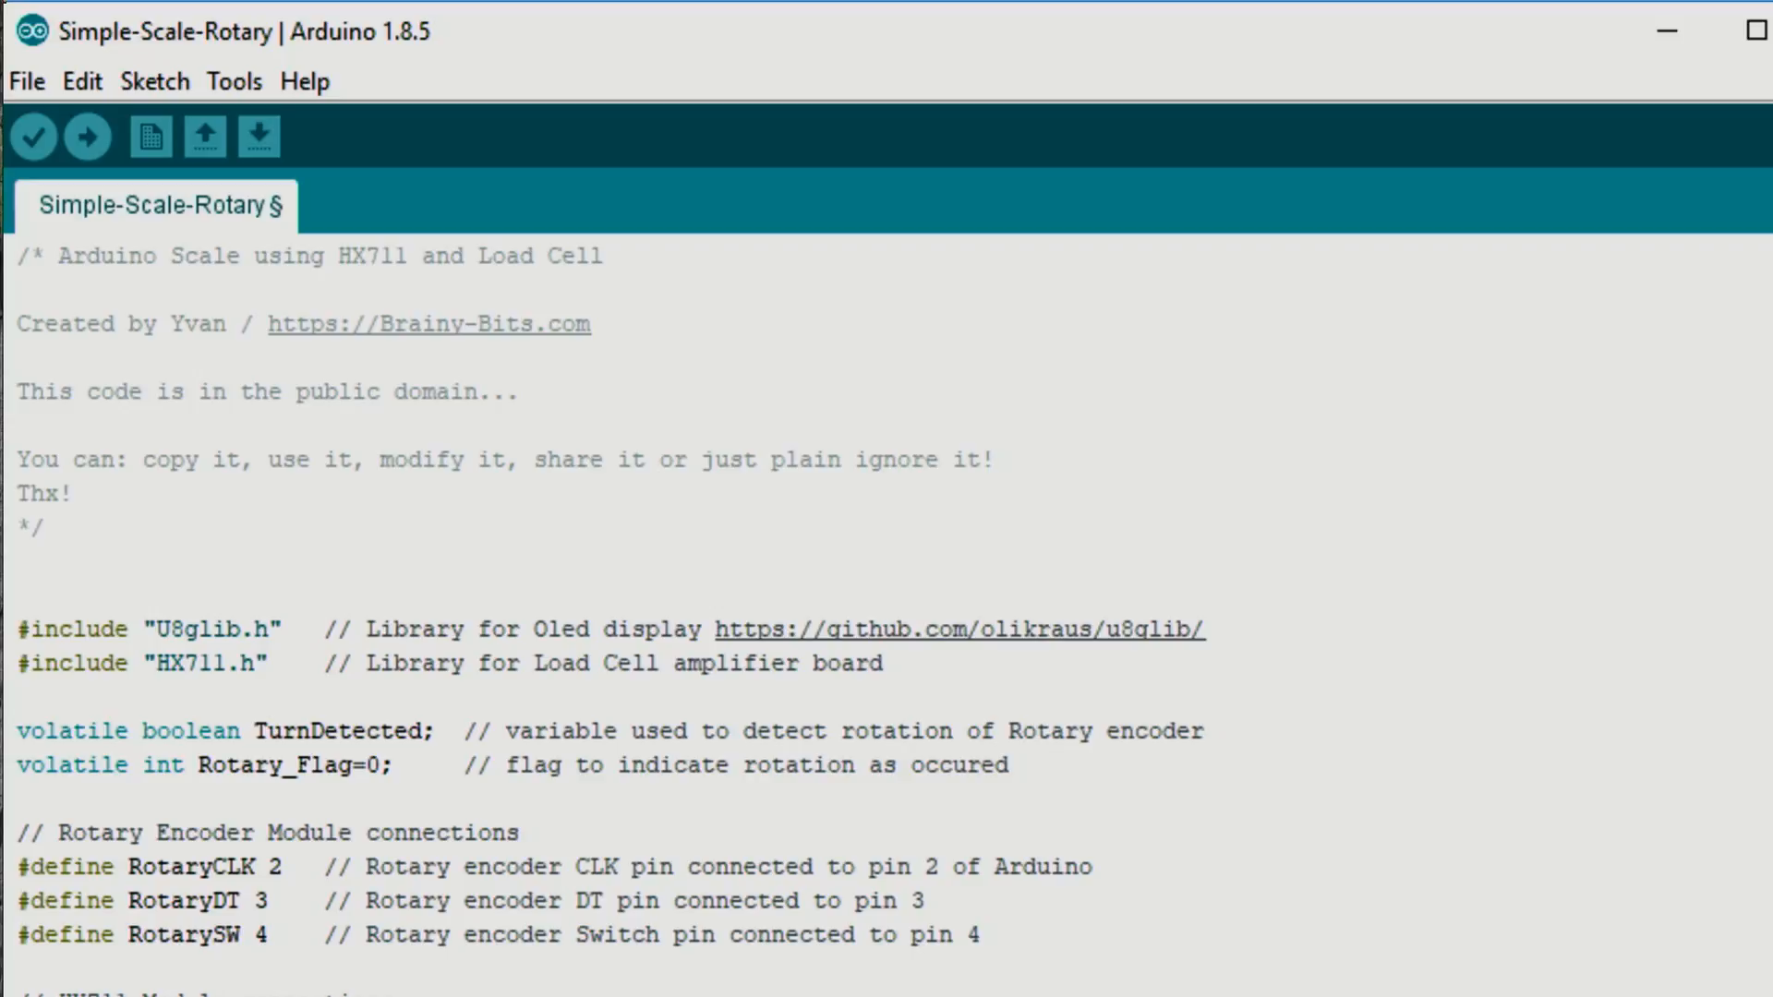
{"action": "scroll", "scroll_direction": "down", "scroll_amount": 3}
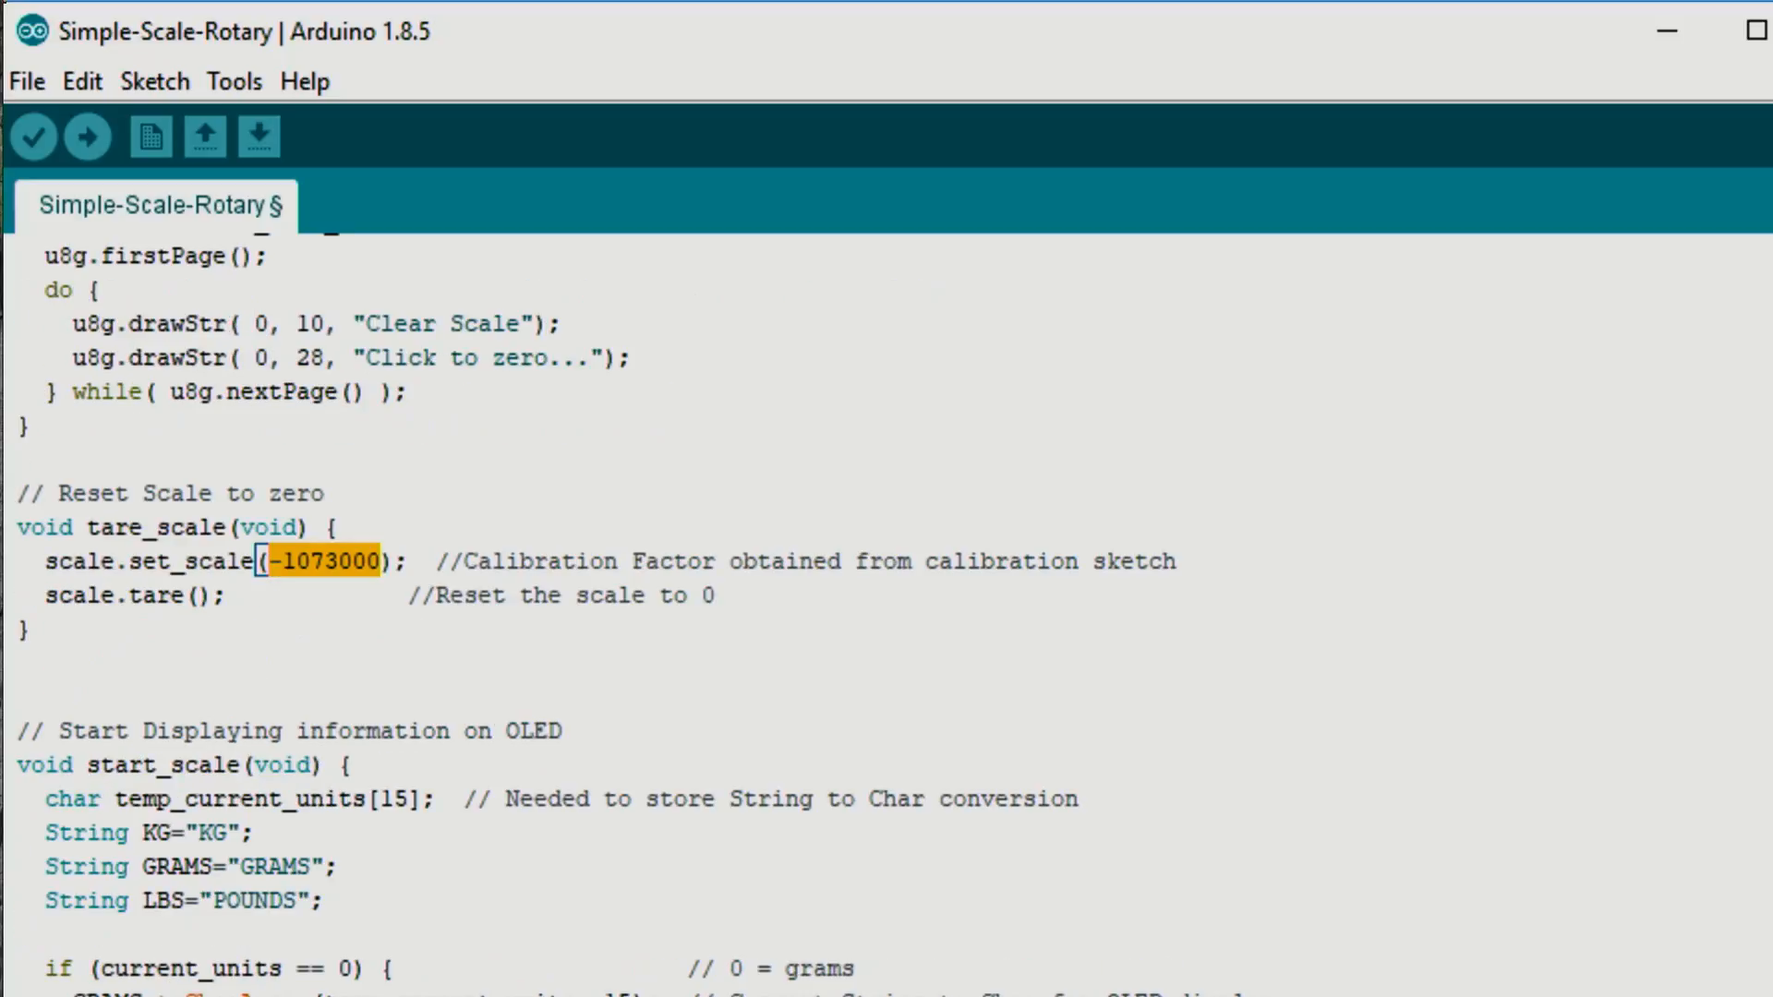
- Scroll up to the header comments, library includes and rotary encoder pins
{"action": "scroll", "scroll_direction": "up", "scroll_amount": 3}
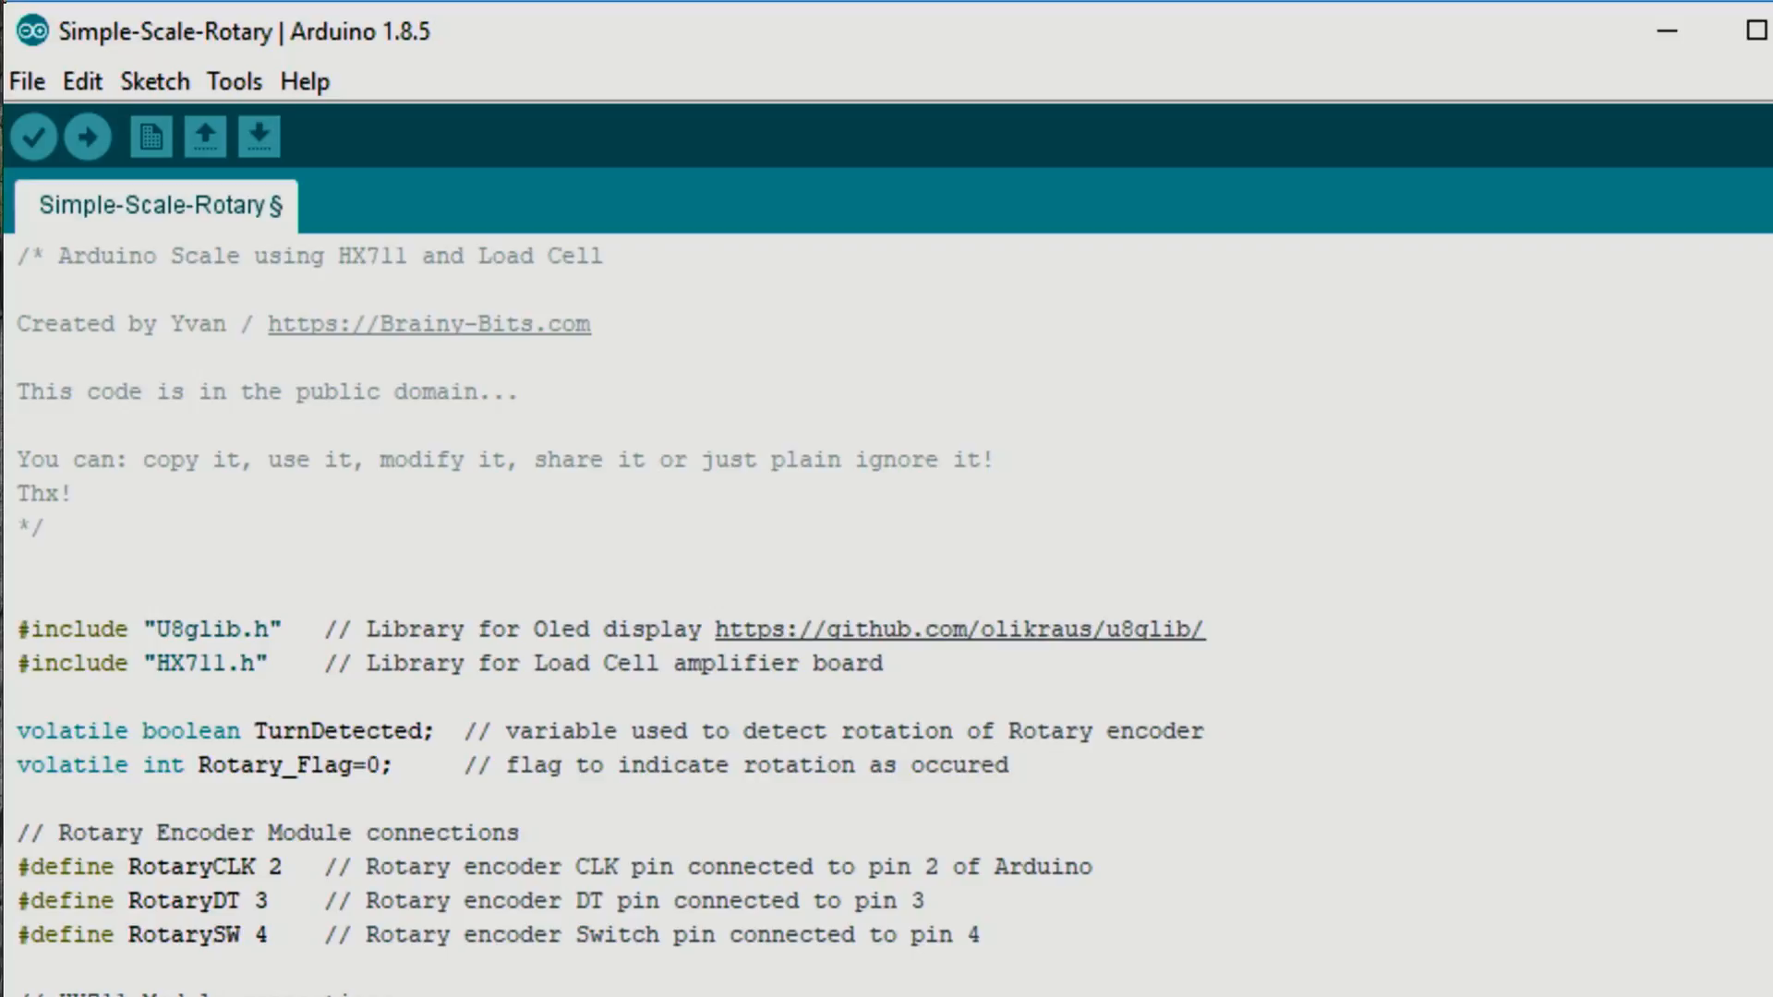
- Scroll down to the HX711 pin definitions, display variables and HX711/OLED initialisations
{"action": "scroll", "scroll_direction": "down", "scroll_amount": 3}
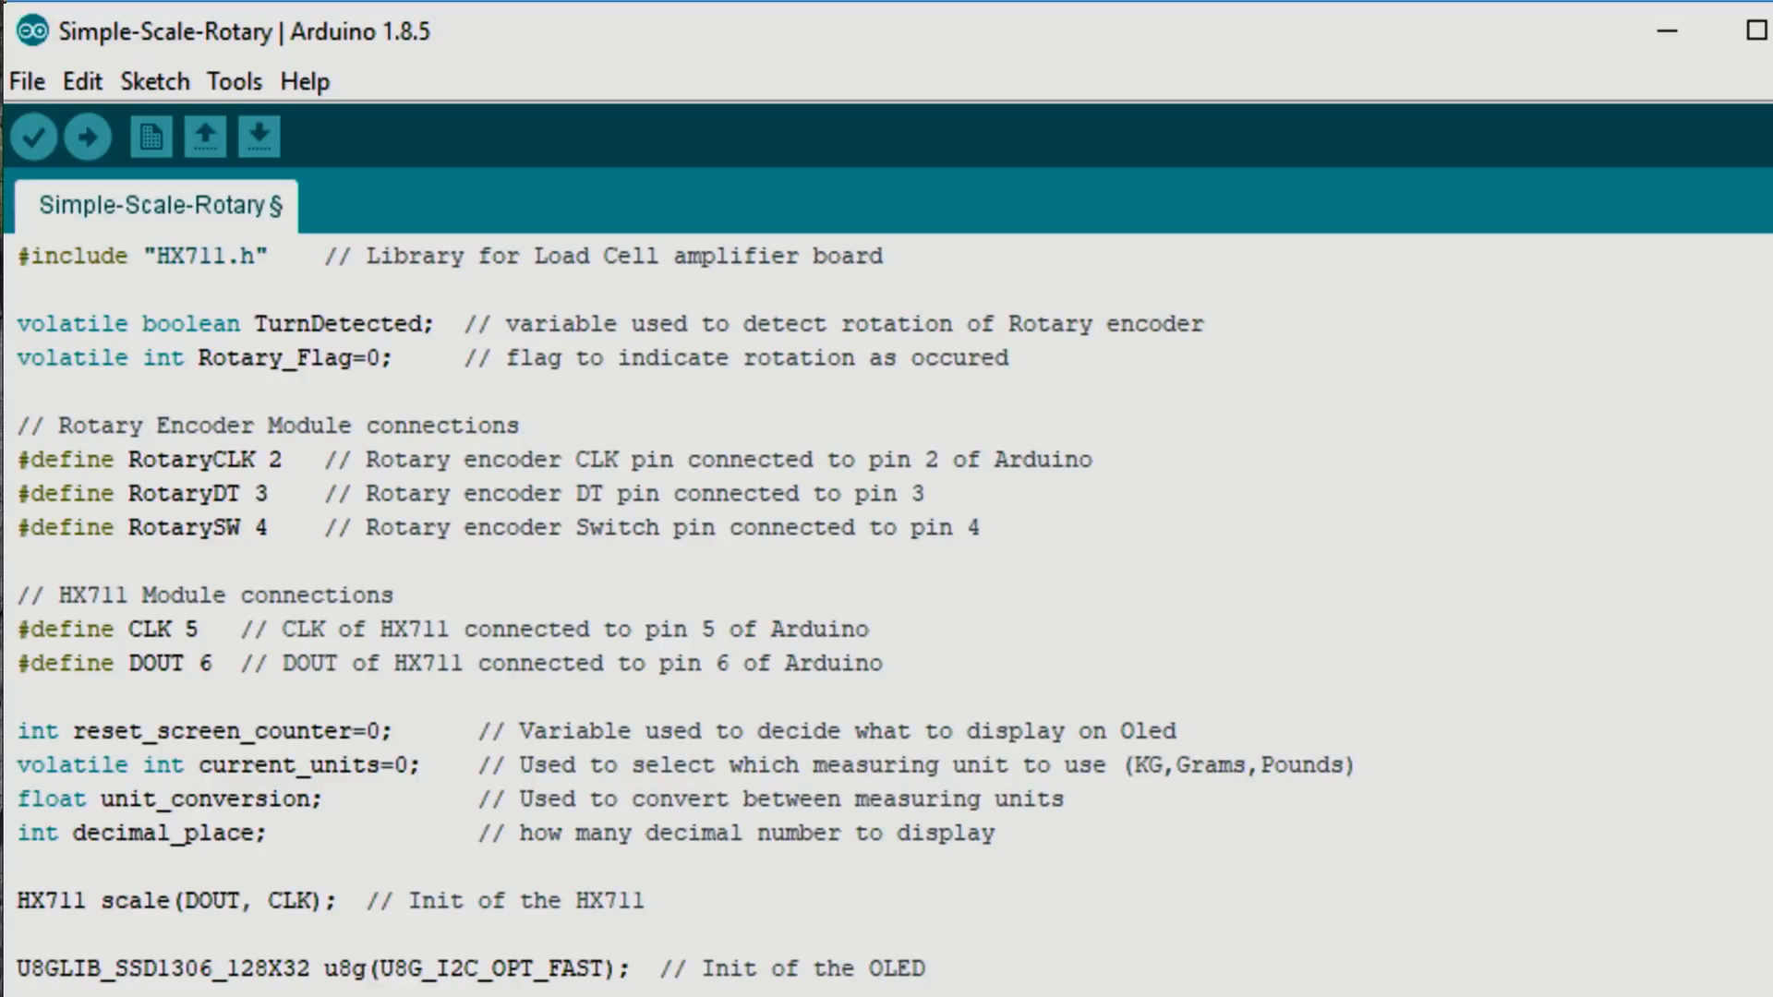
- Scroll back up to the sketch's opening comment block and library includes
{"action": "scroll", "scroll_direction": "up", "scroll_amount": 3}
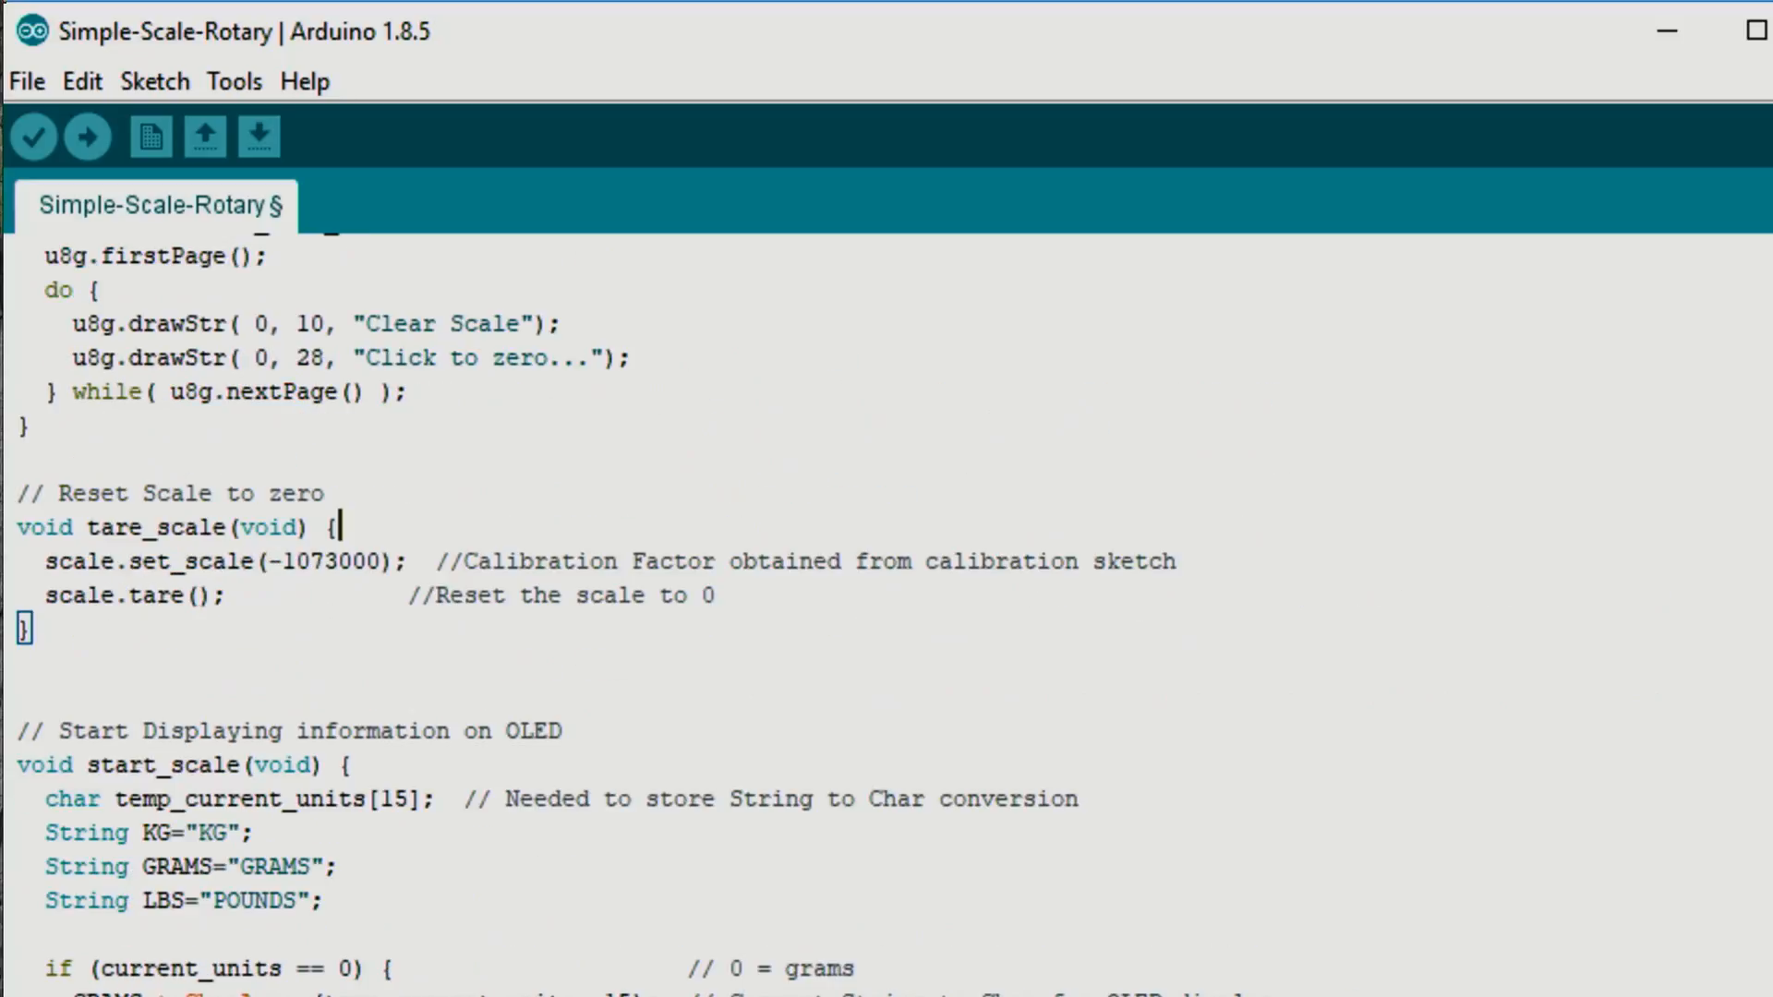
{"action": "scroll", "scroll_direction": "up", "scroll_amount": 3}
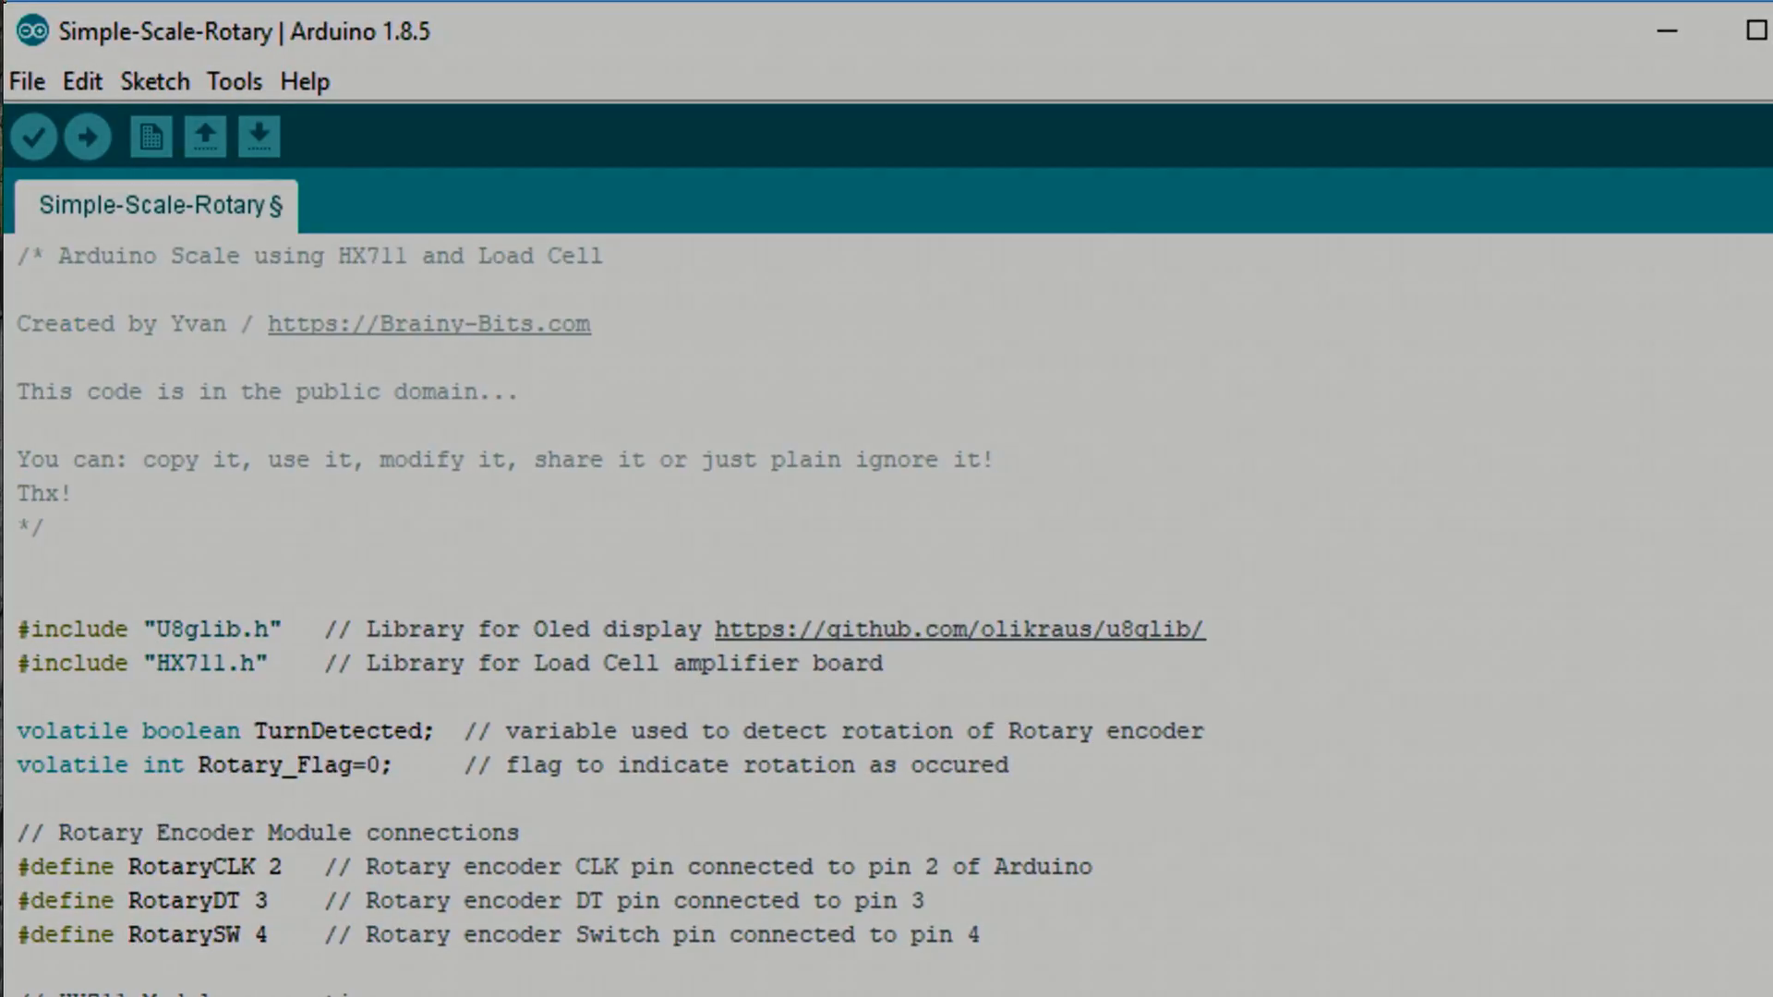